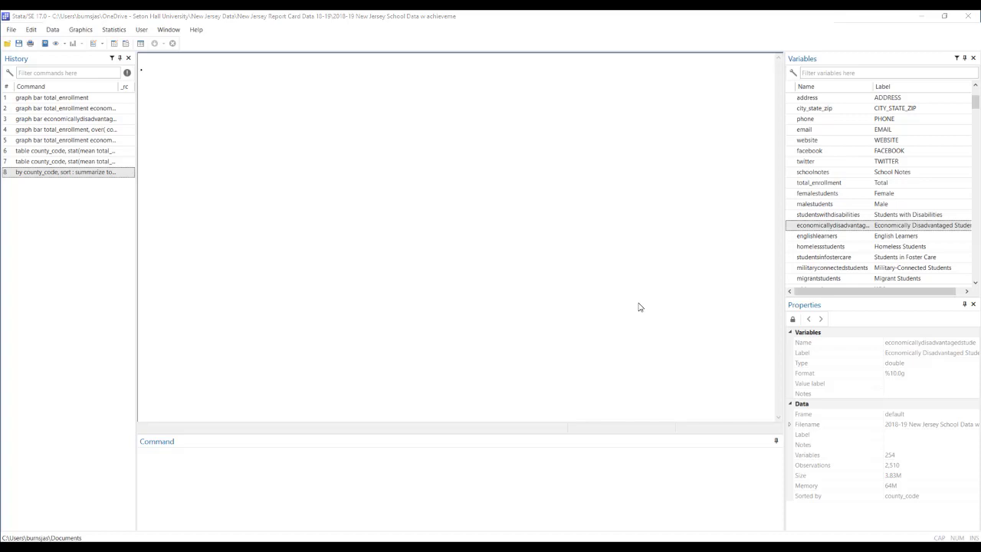
mouse_move(742, 306)
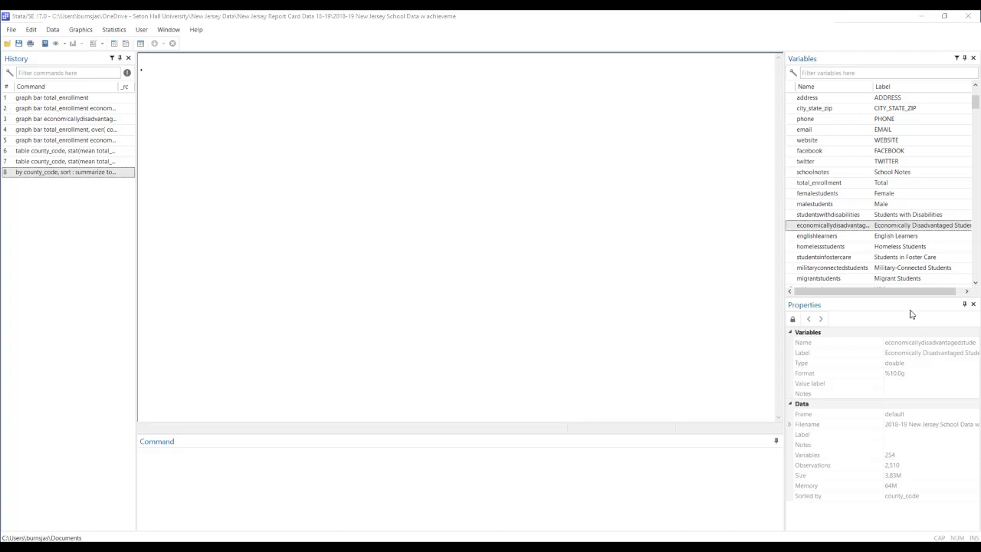
Summarize economicallydisadvantagedstude: 2,500 obs, mean 35.62, SD 28.72, range 0–100.
type("summarize")
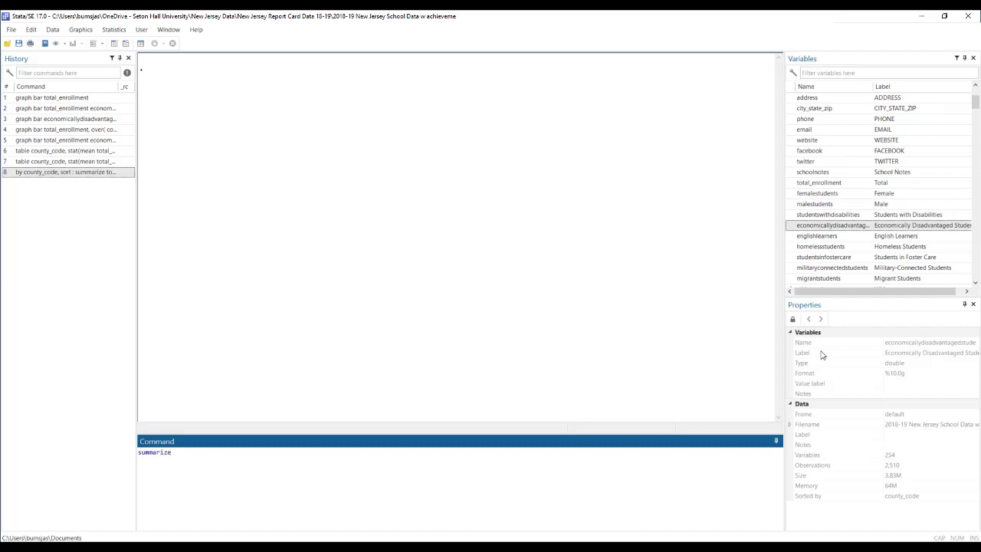
double_click(831, 224)
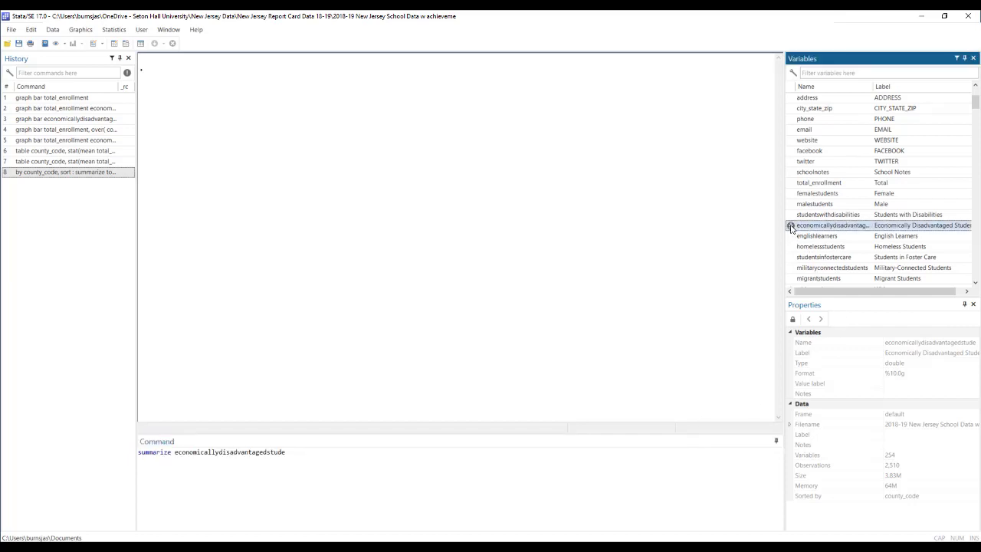
key("Return")
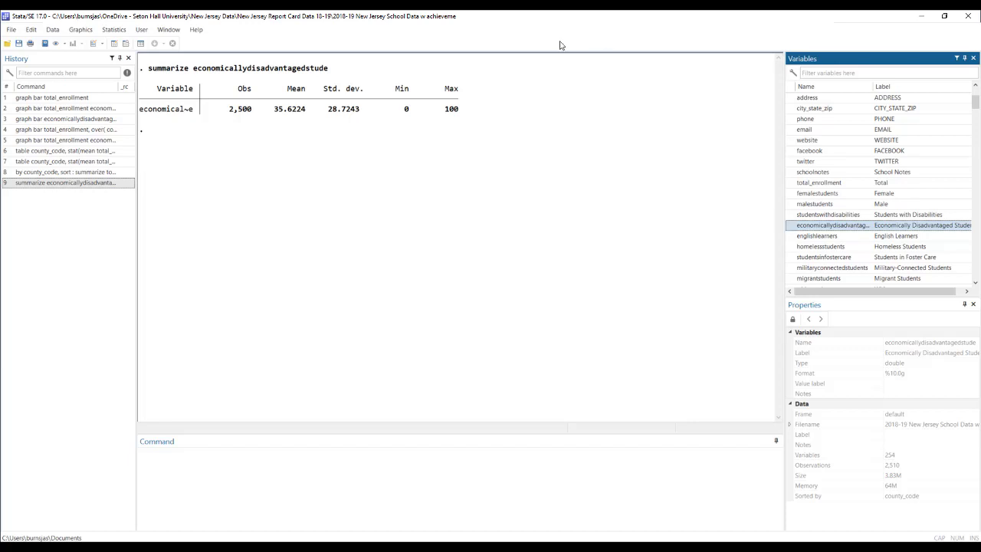
mouse_move(249, 119)
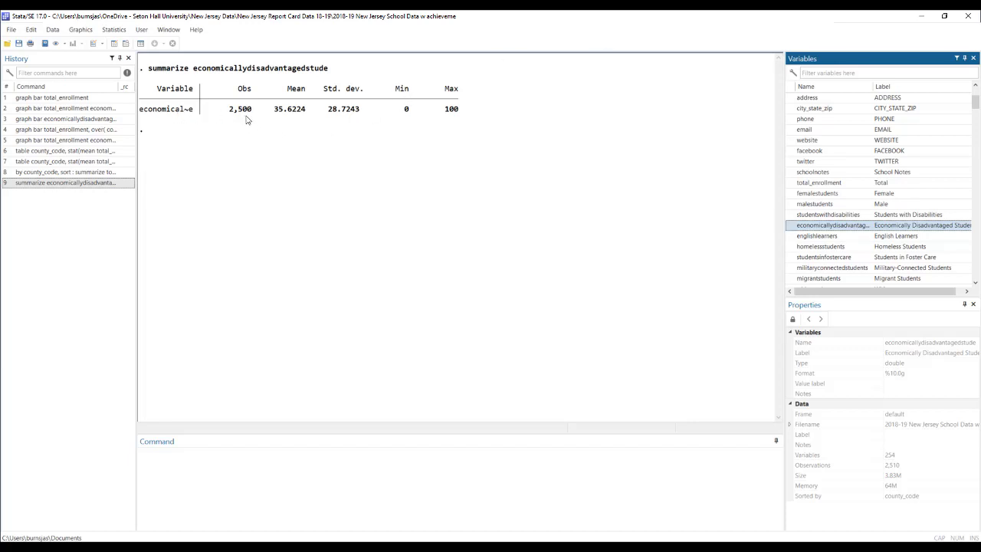
mouse_move(171, 122)
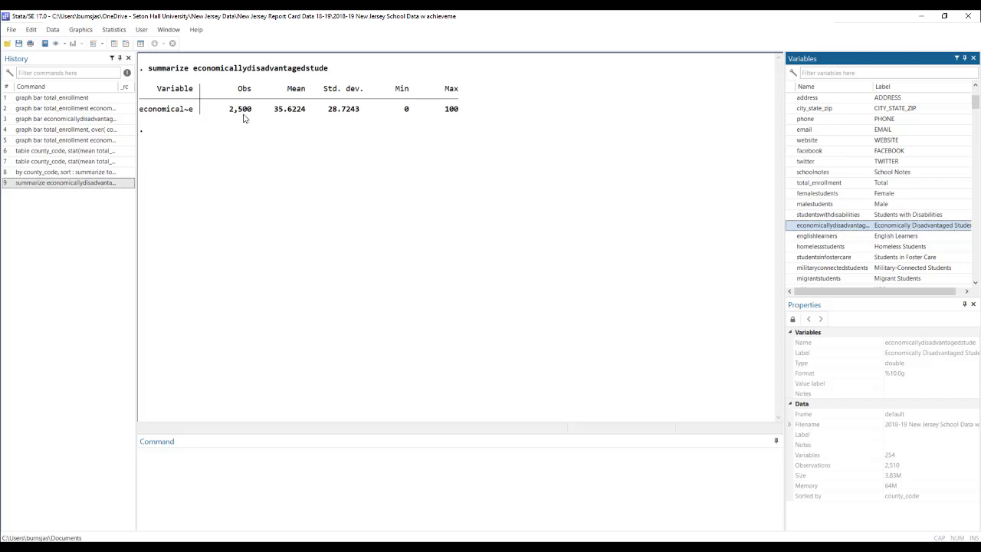
mouse_move(282, 115)
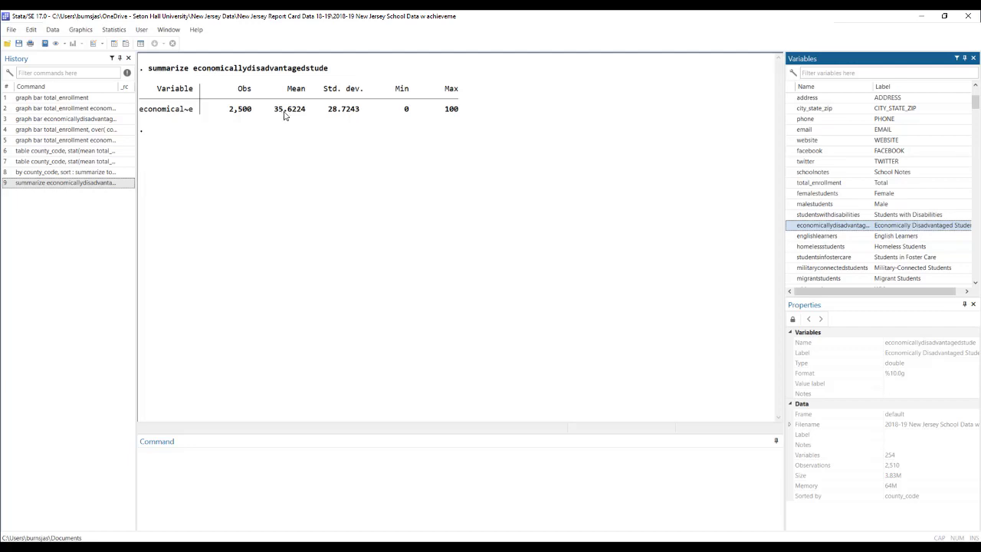
mouse_move(304, 117)
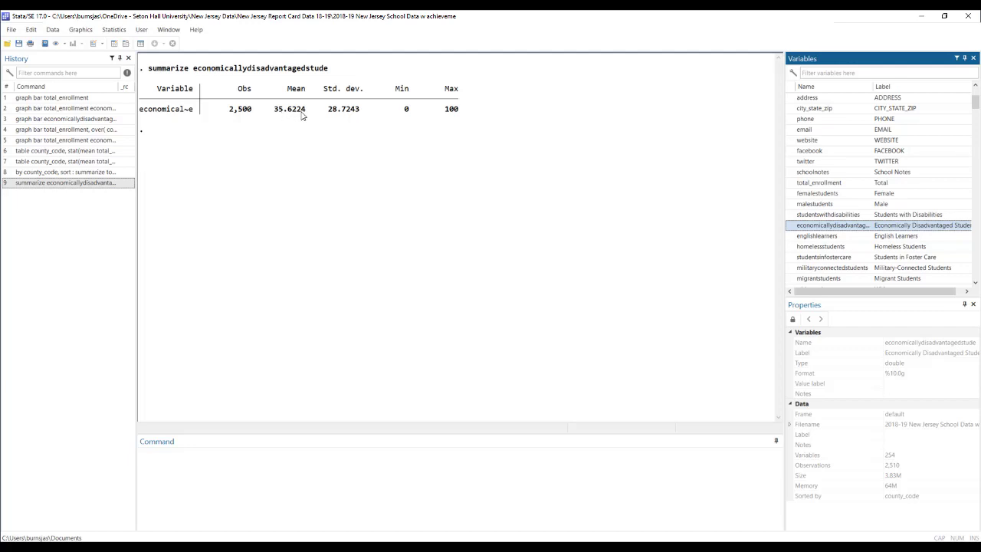
mouse_move(334, 115)
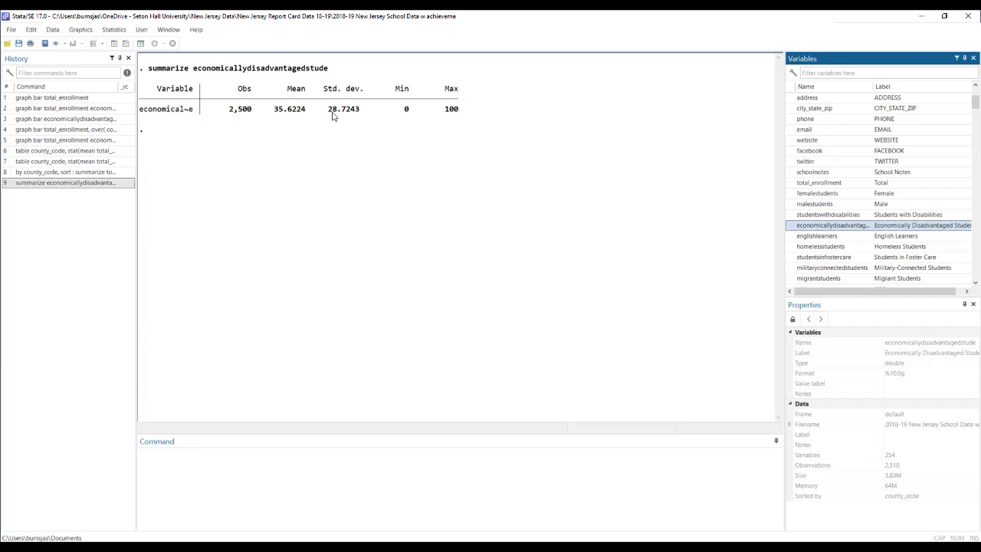
mouse_move(343, 119)
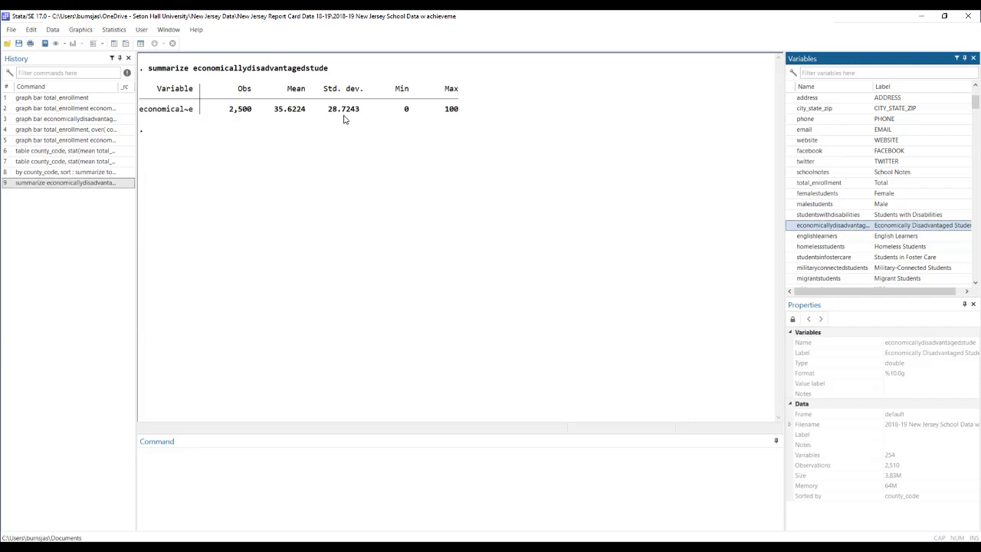
mouse_move(411, 113)
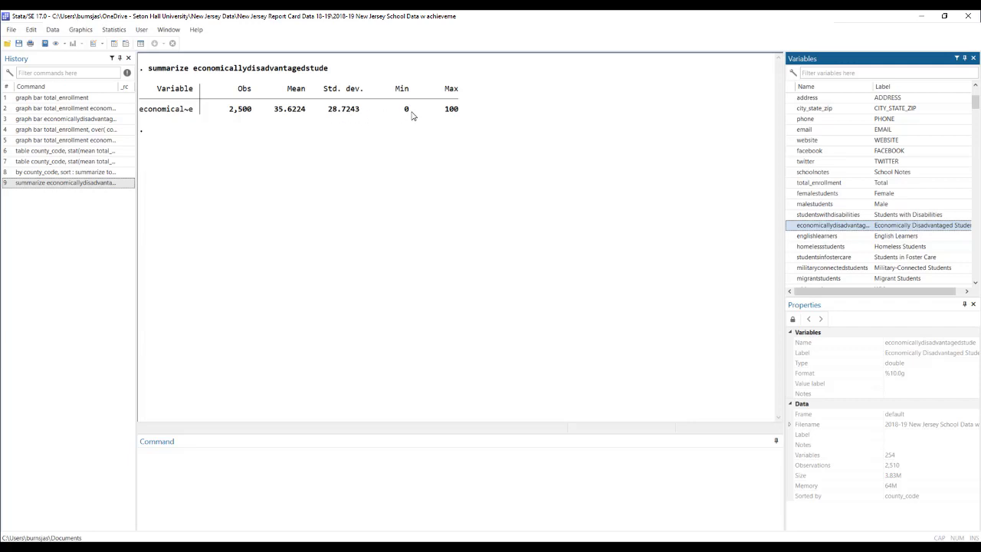
mouse_move(411, 113)
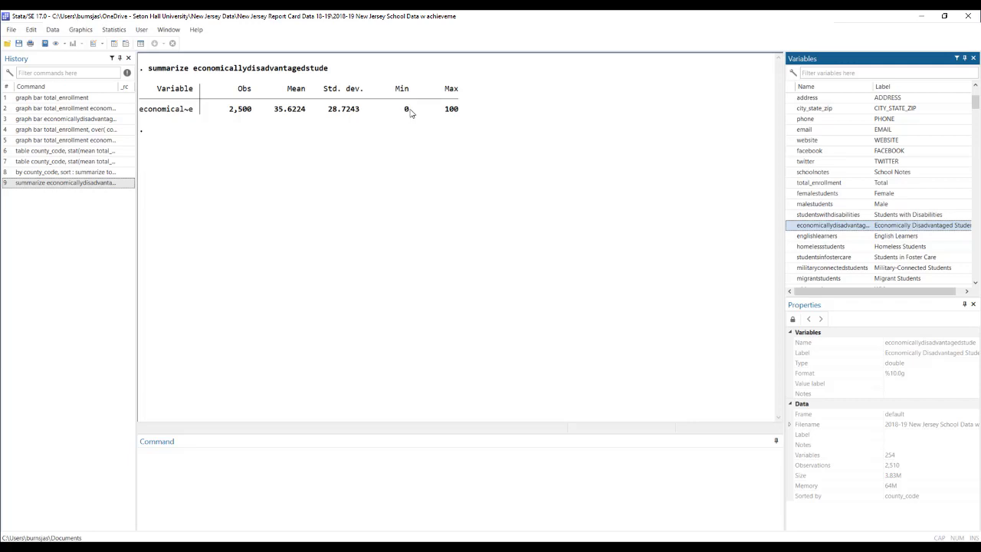
mouse_move(449, 117)
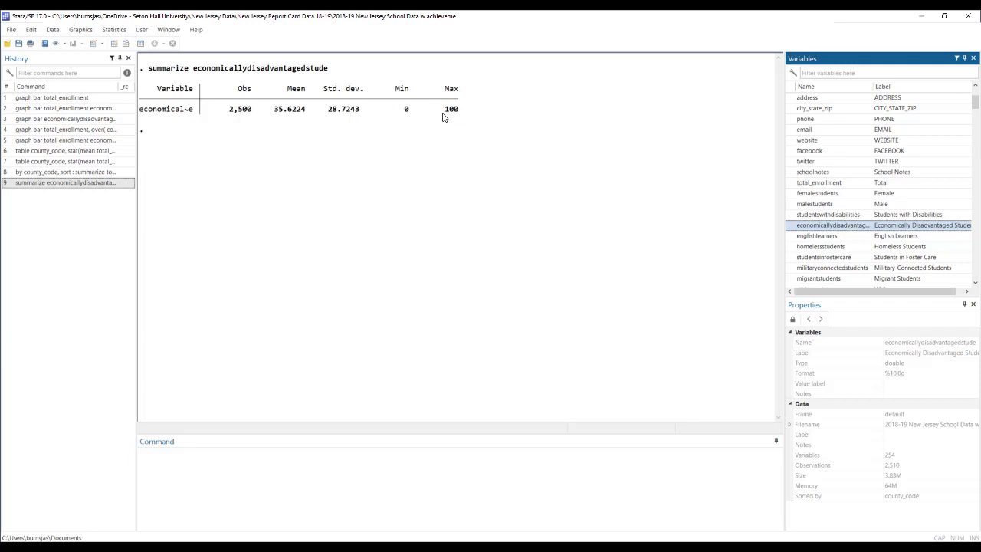
mouse_move(445, 114)
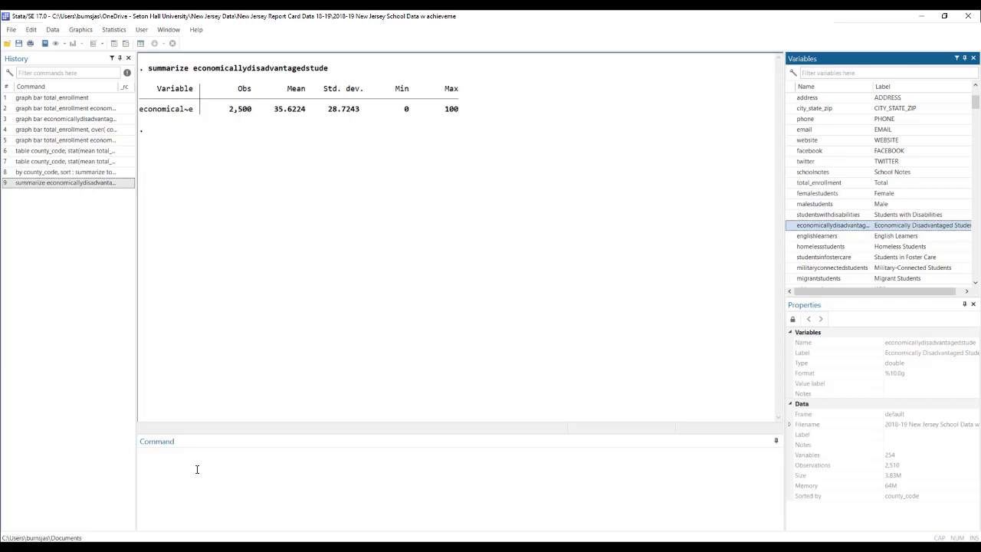
Tabulate school counts by county_code (Bergen 280, total 2,510) and begin a follow-up table command.
type("table")
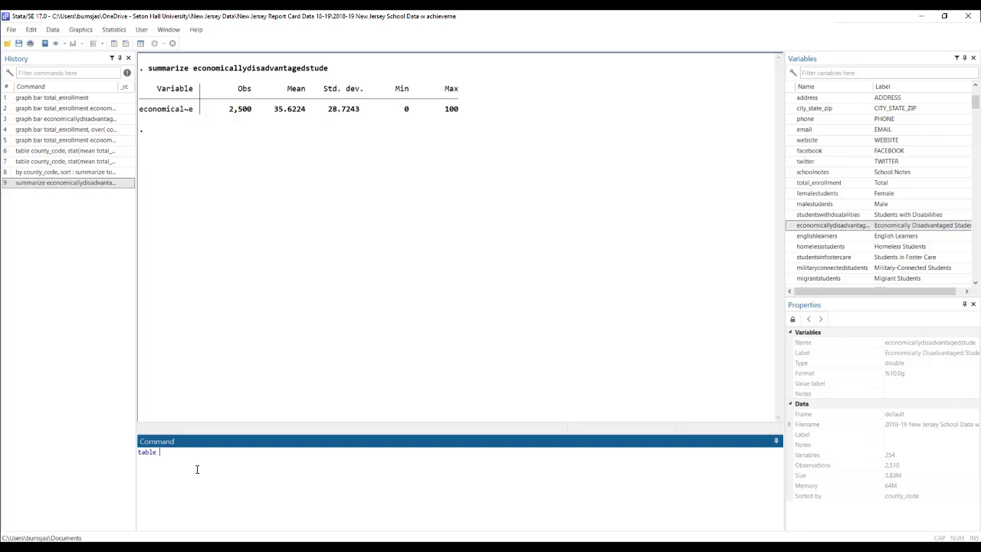
mouse_move(540, 393)
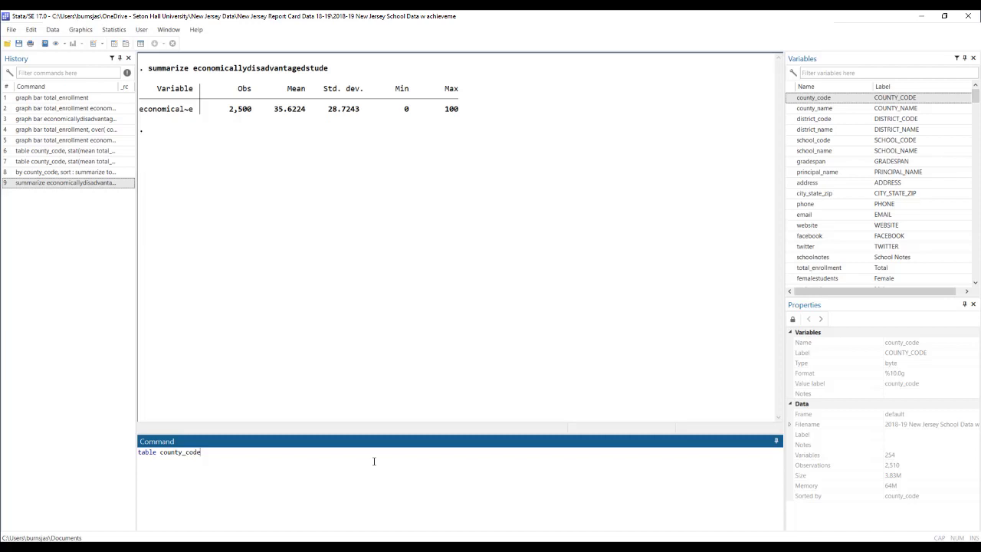
type(",")
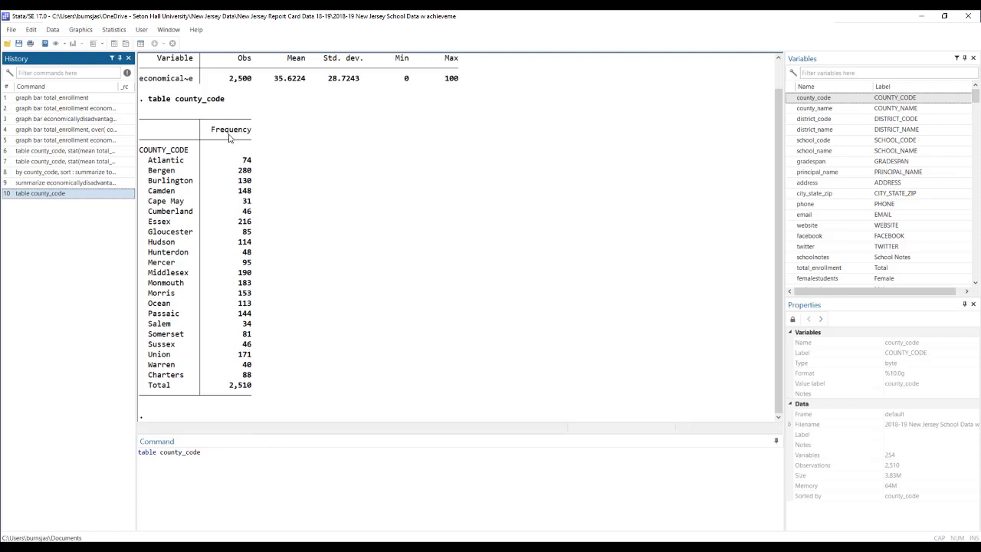
left_click(224, 452)
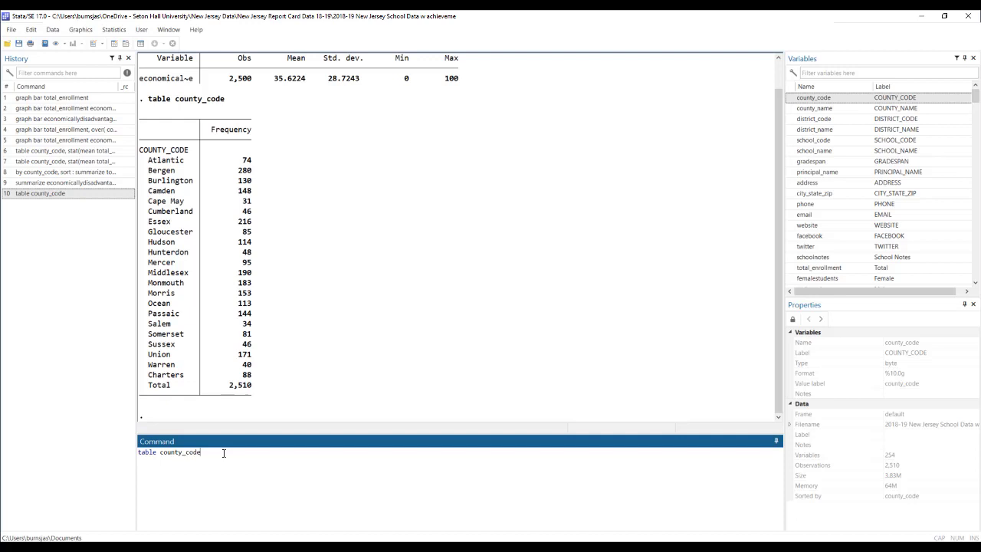
mouse_move(592, 286)
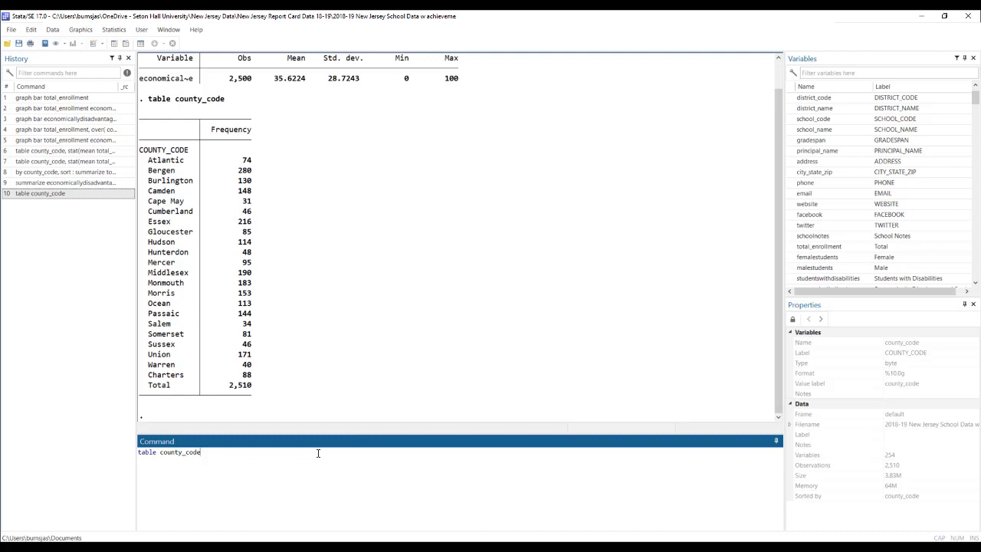
type(",")
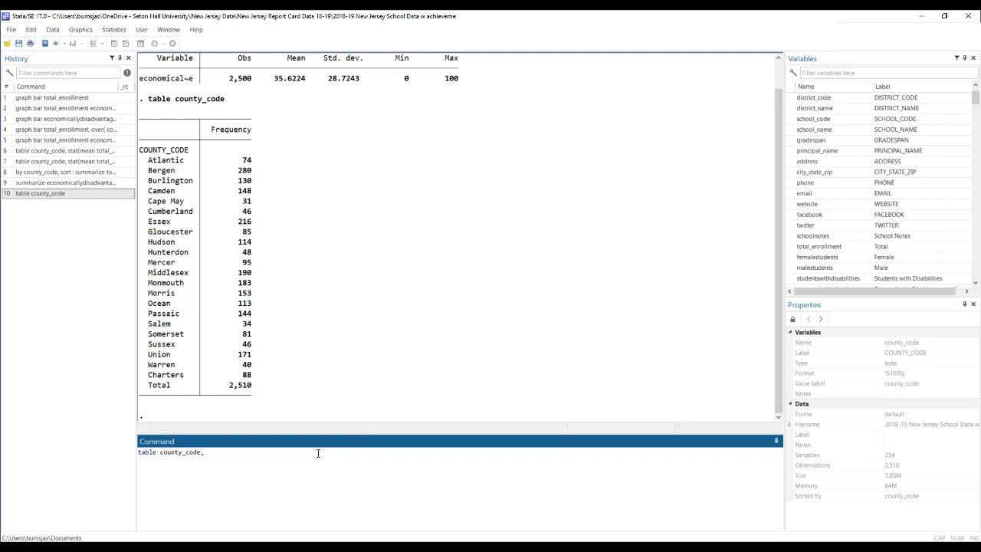
Run 'table county_code, stat(mean total_enrollment)' giving Total mean 547.4584, then recall it from History.
type("stat")
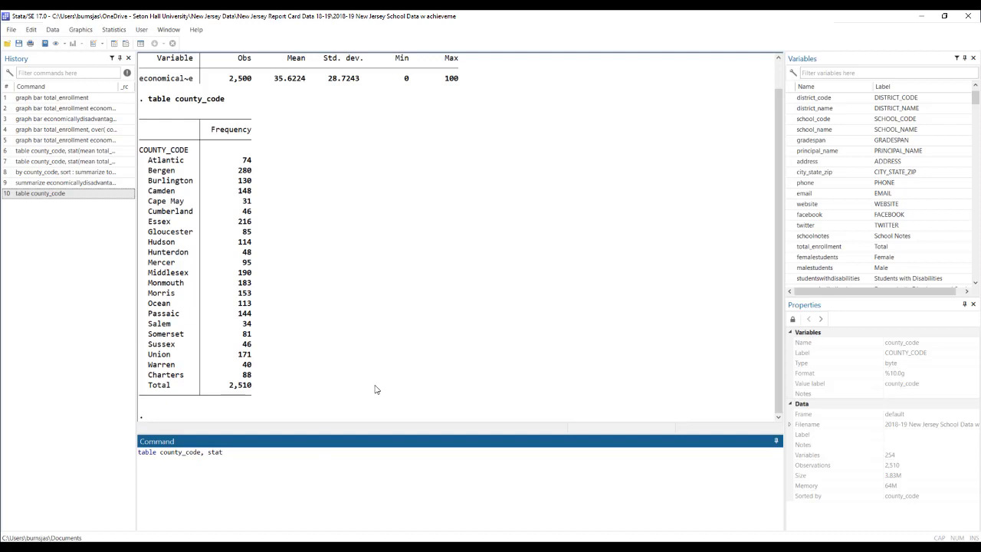
type("(mean")
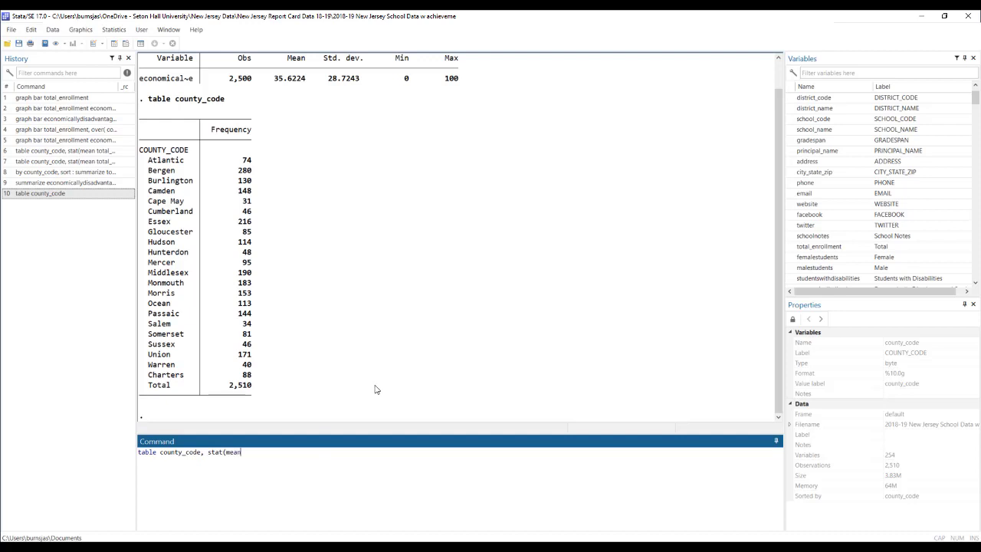
left_click(819, 245)
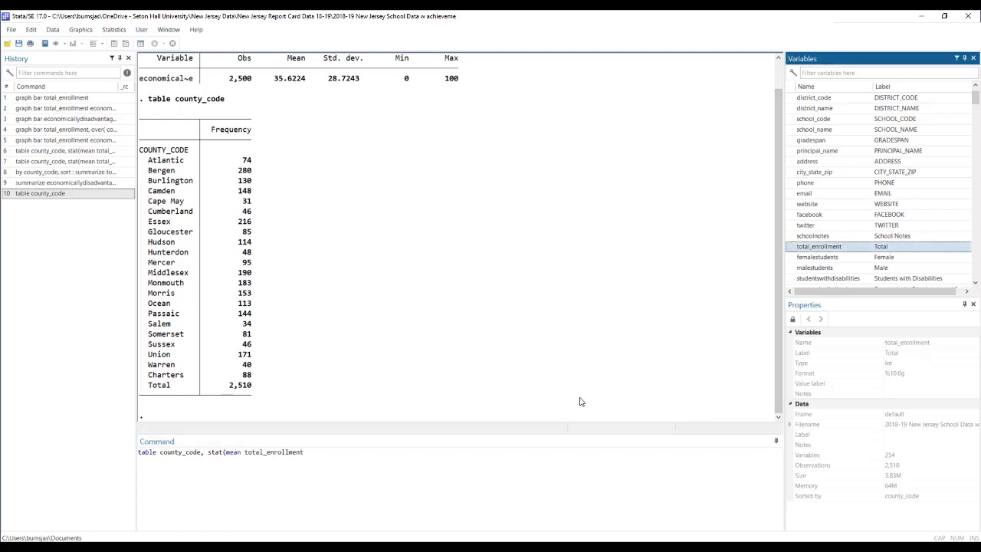
left_click(449, 450)
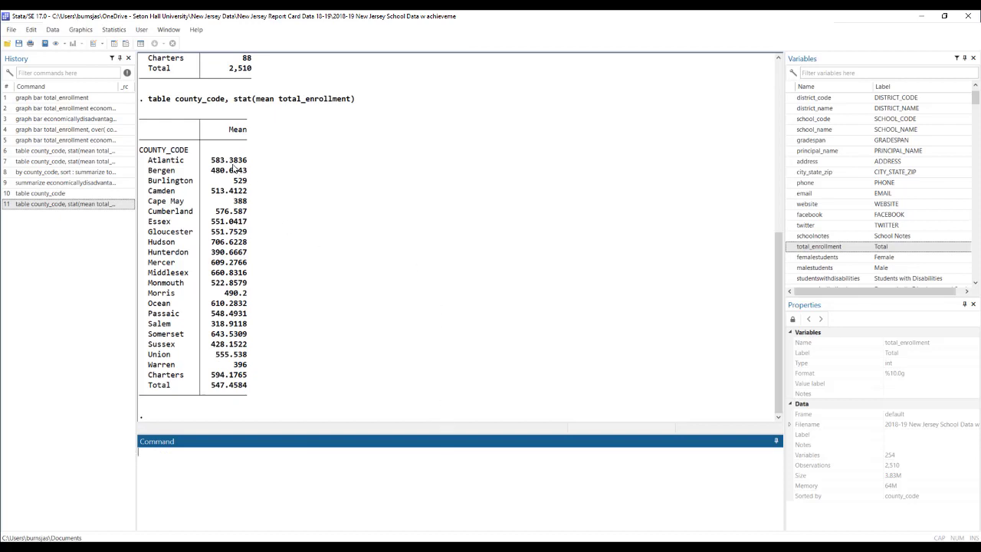
mouse_move(228, 291)
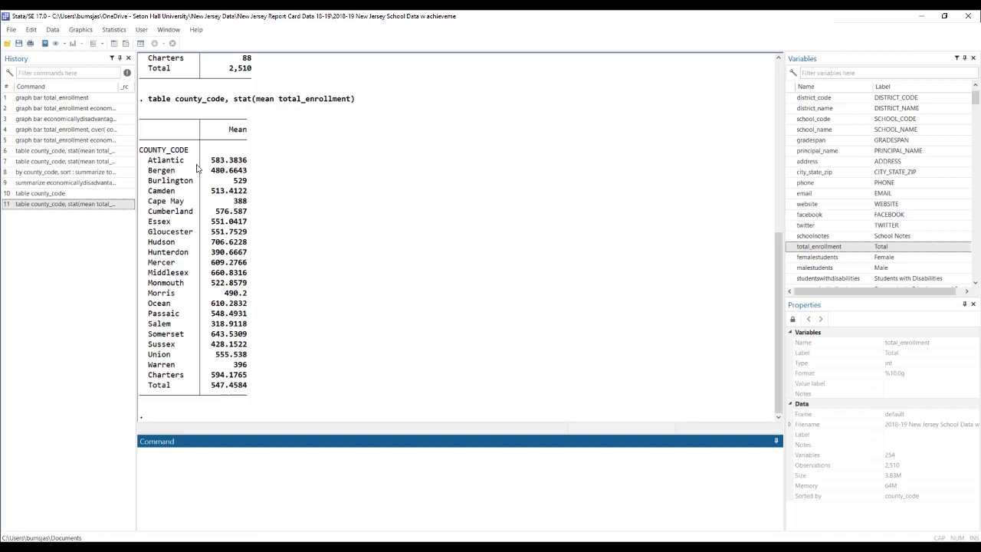
mouse_move(218, 169)
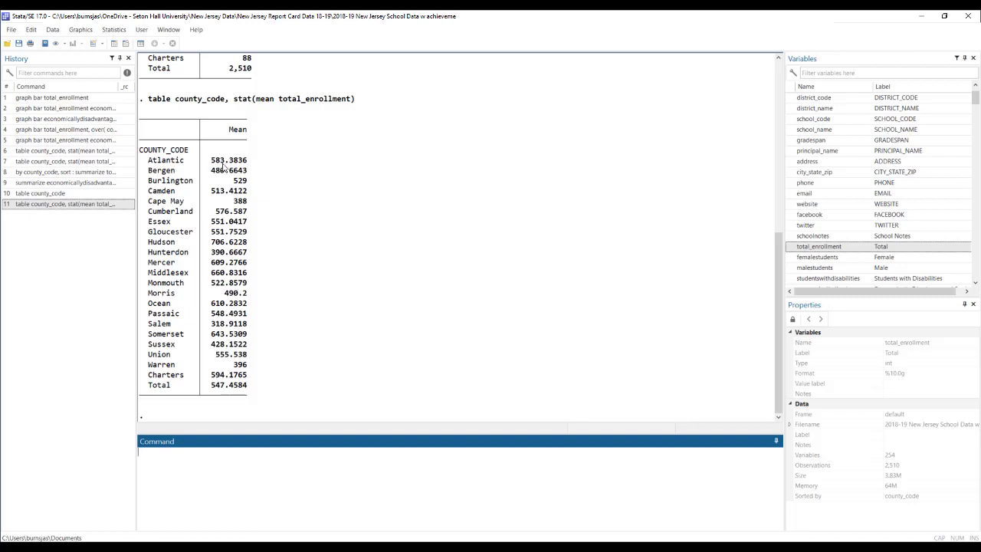
mouse_move(181, 289)
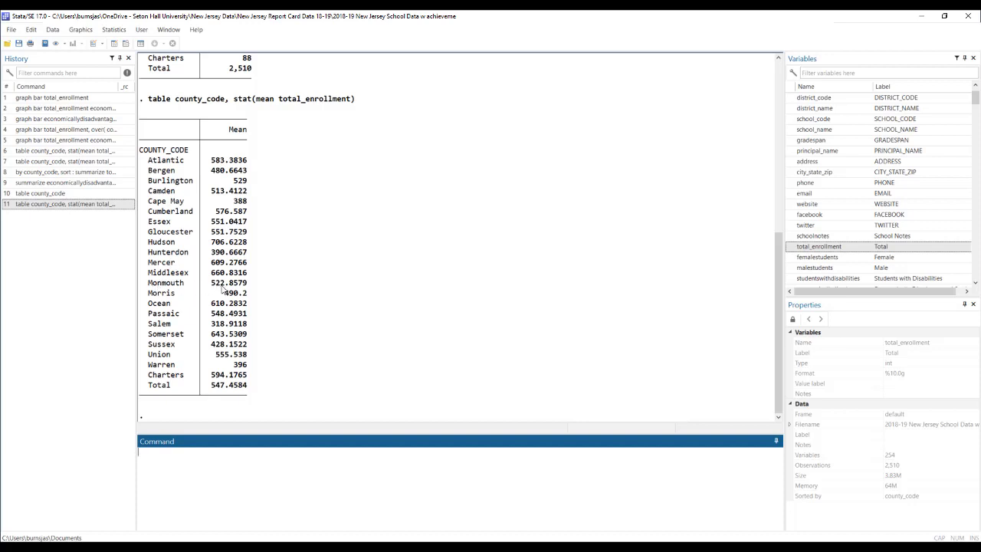
mouse_move(150, 335)
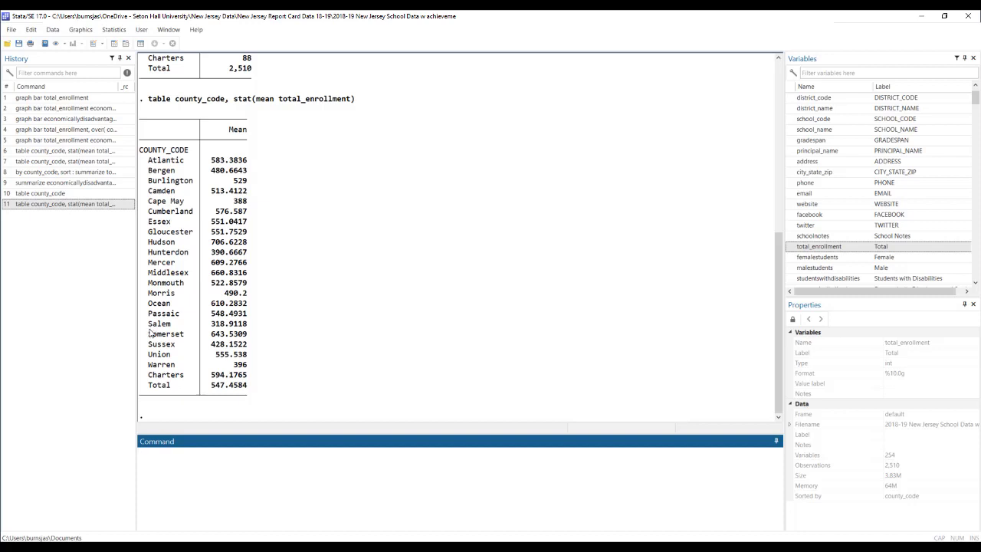
mouse_move(221, 332)
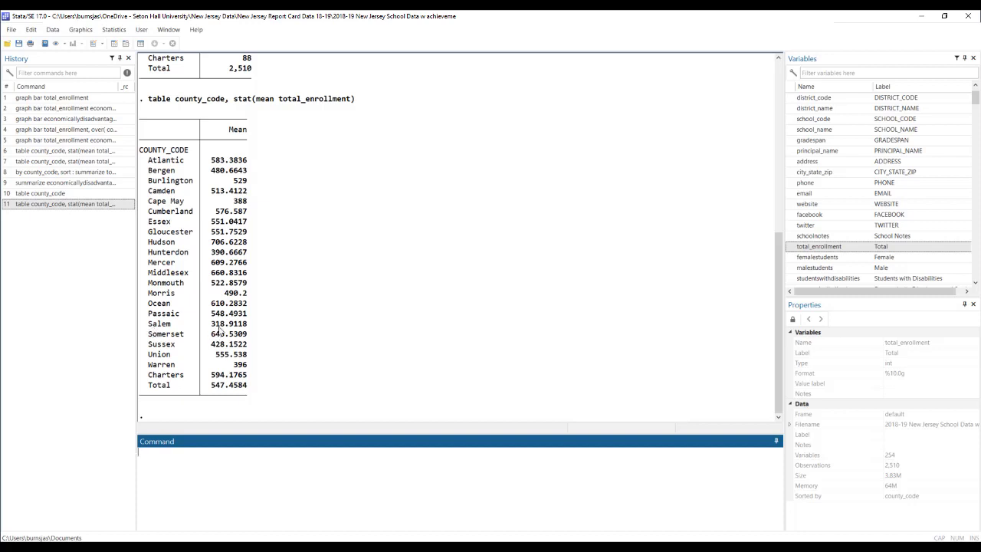
mouse_move(235, 331)
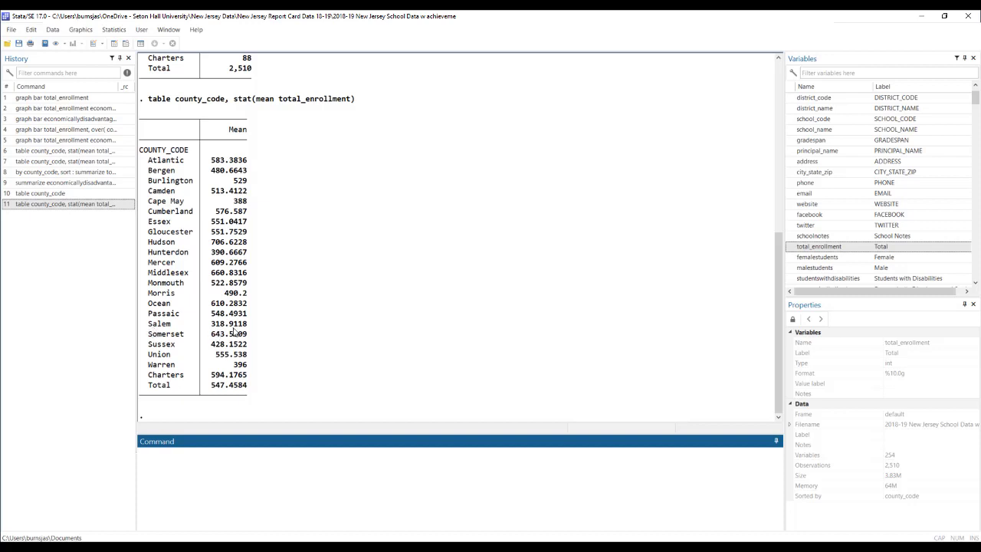
left_click(74, 204)
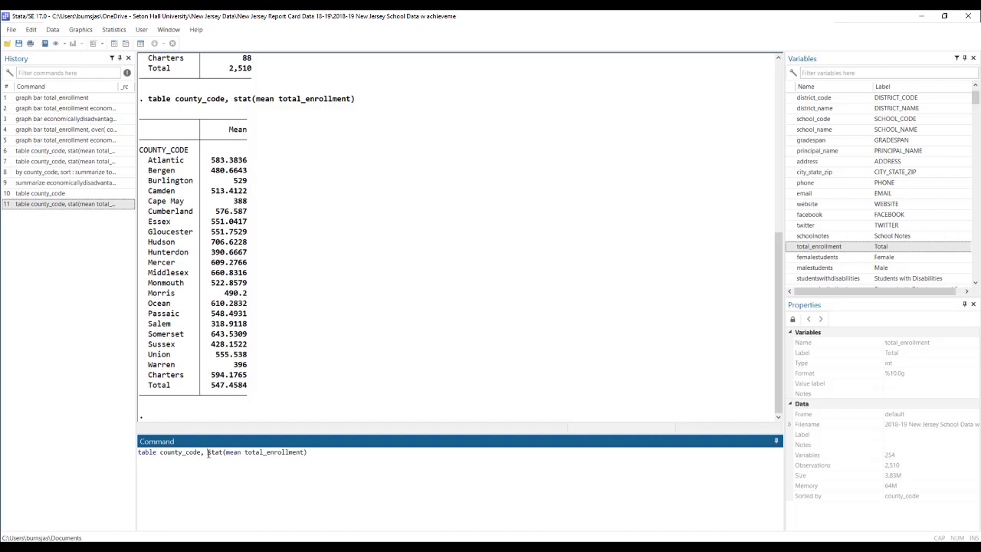
mouse_move(279, 512)
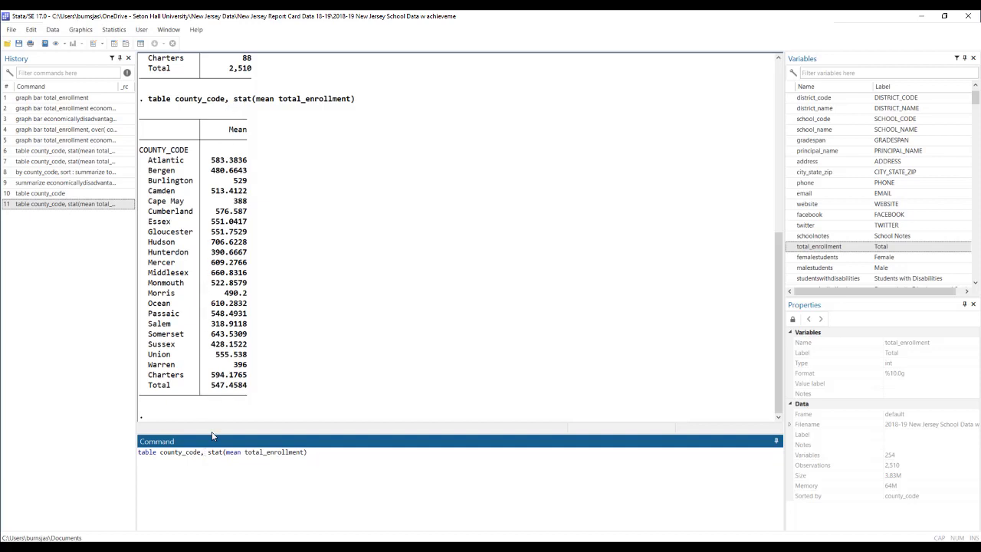
Add stat(n total_enrollment) so the county table shows nonmissing counts (total 2,500) beside mean enrollment.
type("stat(n")
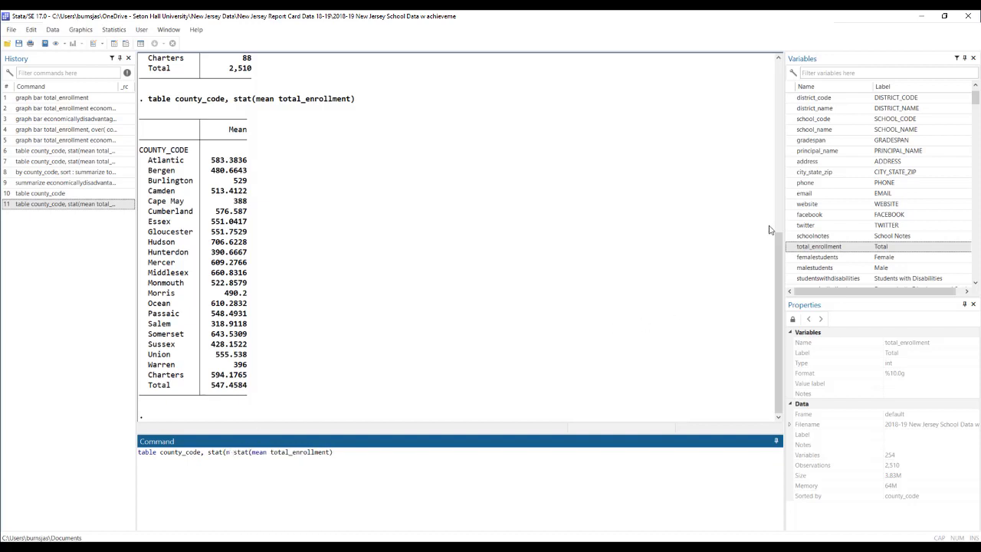
left_click(819, 245)
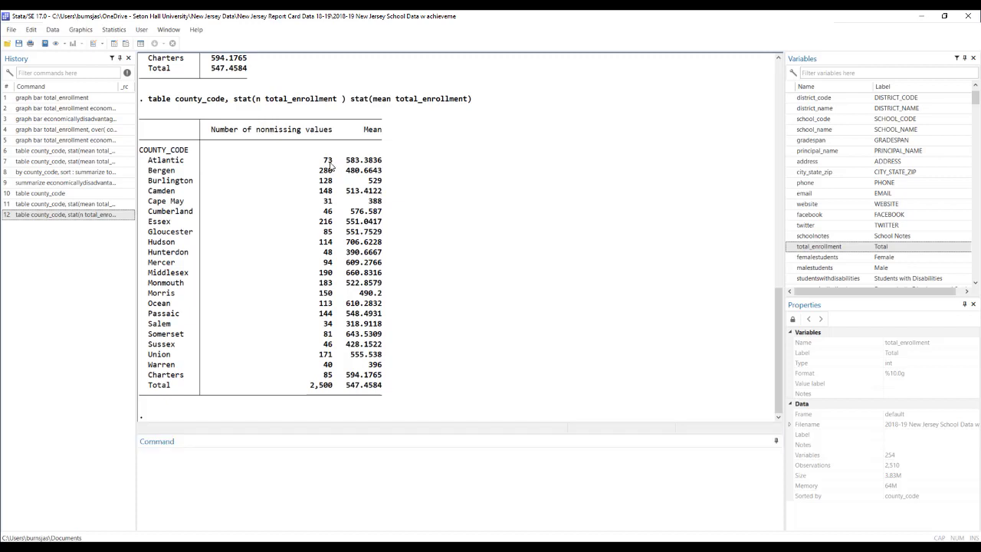
mouse_move(351, 170)
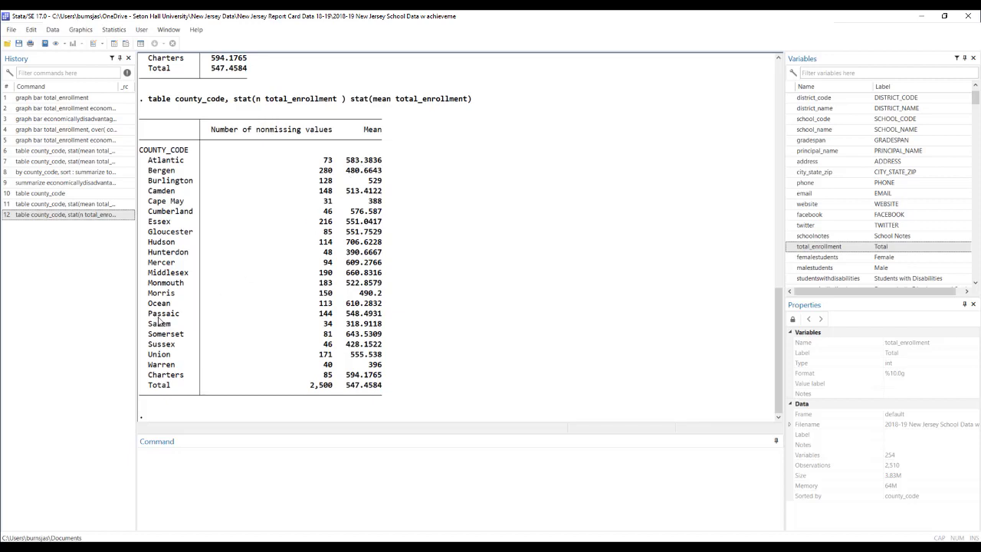
mouse_move(331, 320)
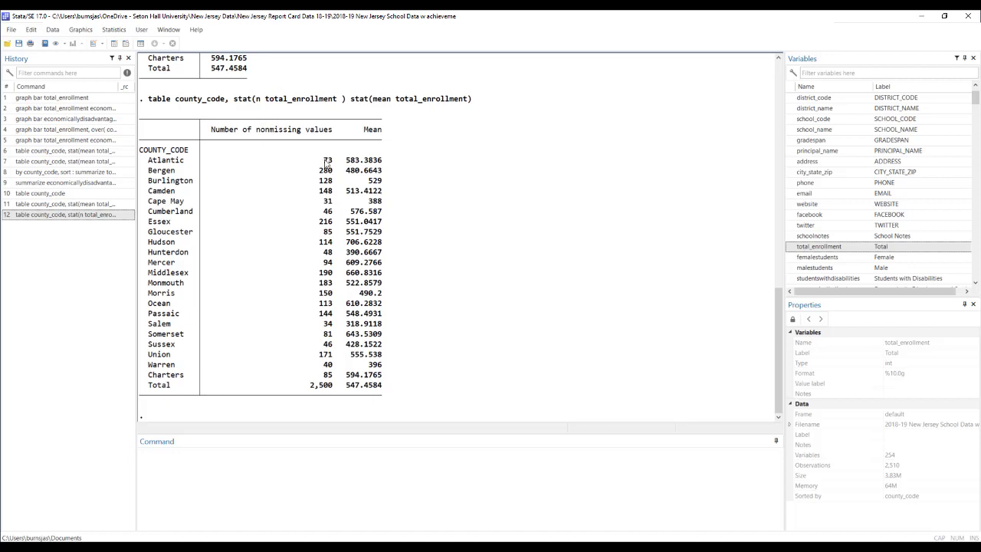
mouse_move(420, 172)
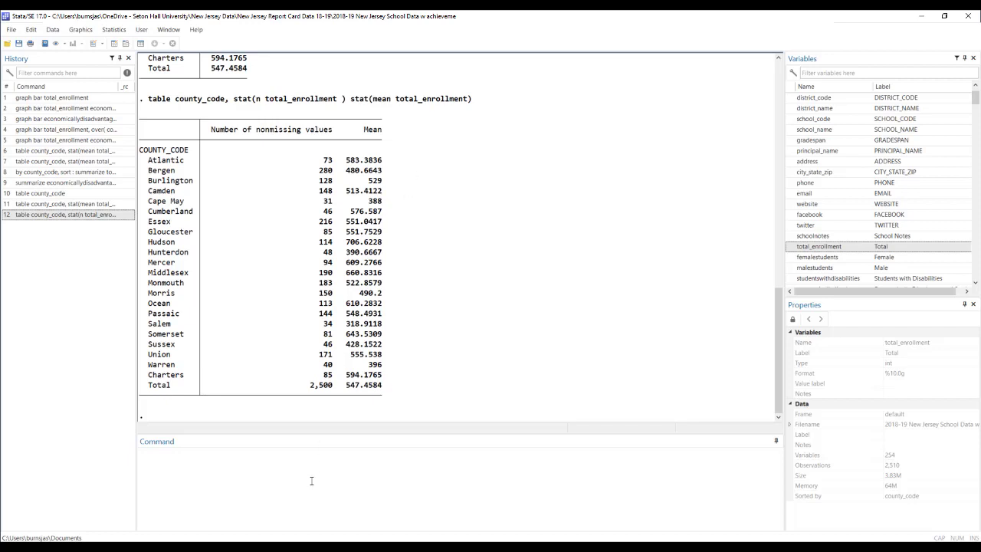
mouse_move(356, 202)
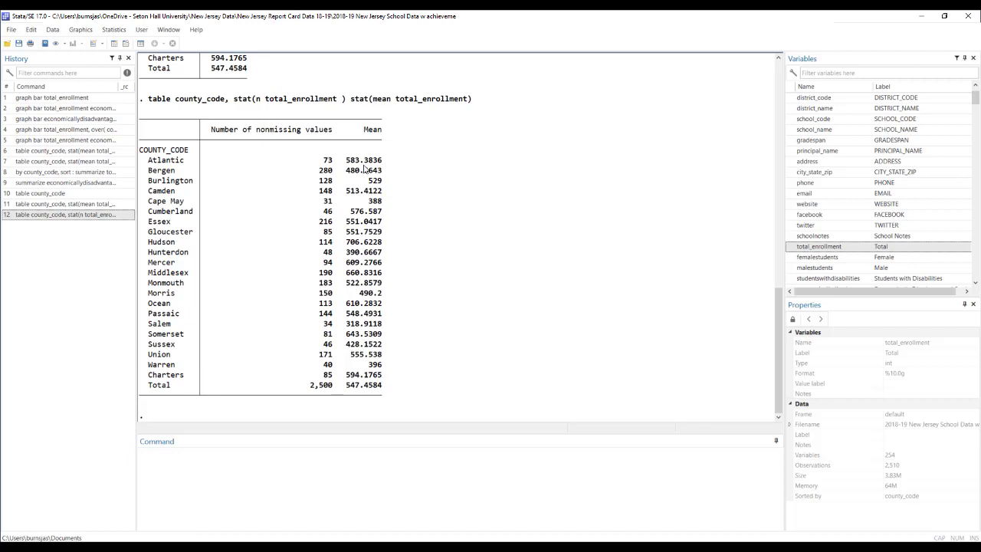
mouse_move(375, 167)
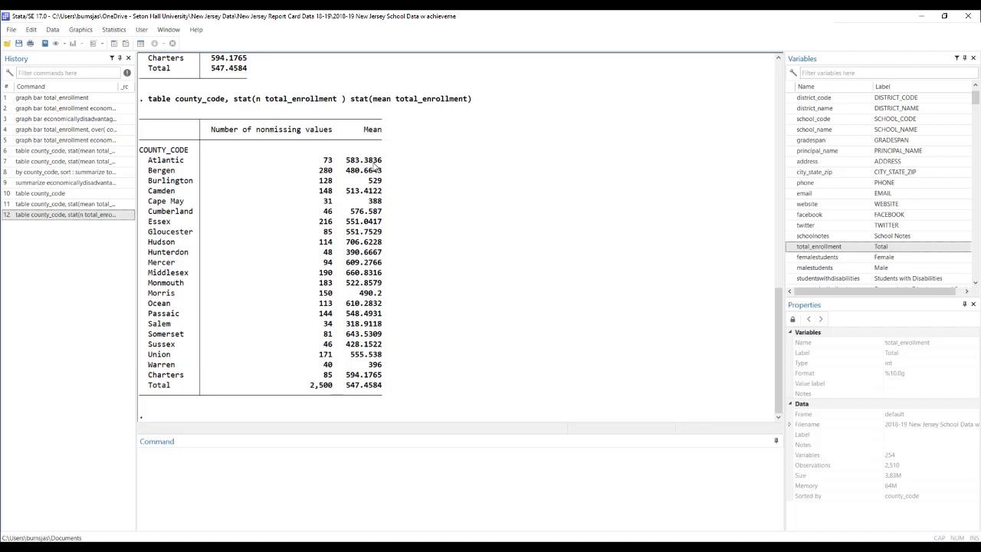
mouse_move(335, 124)
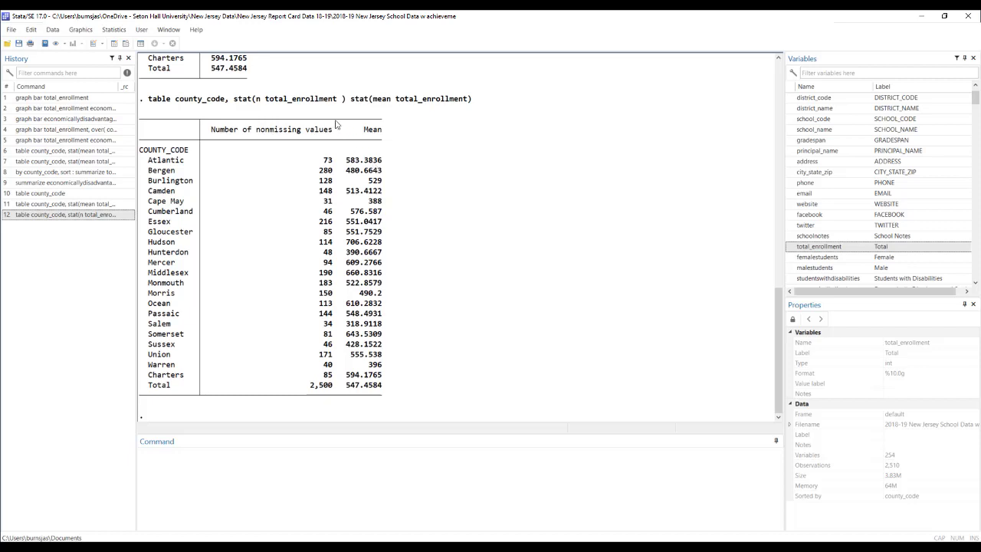
mouse_move(307, 135)
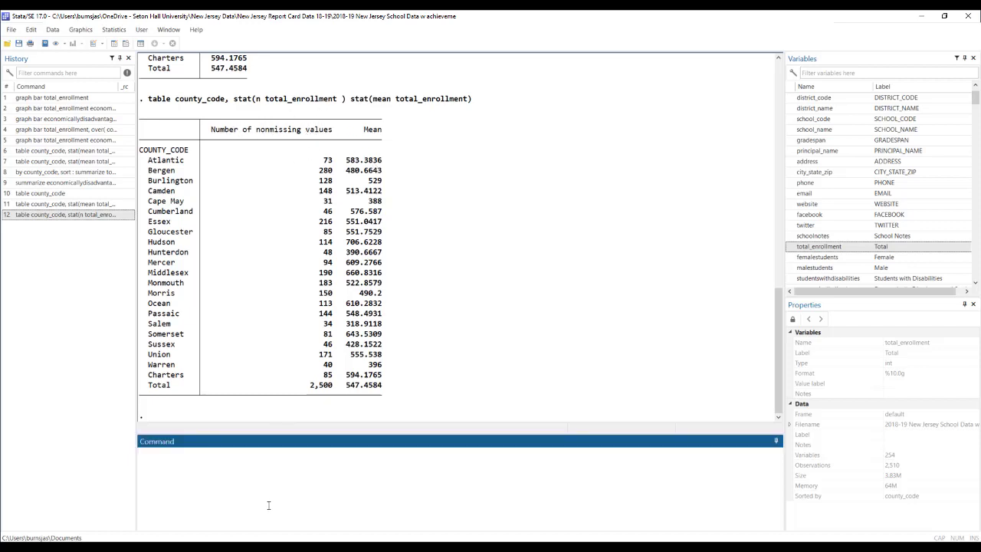
type("help")
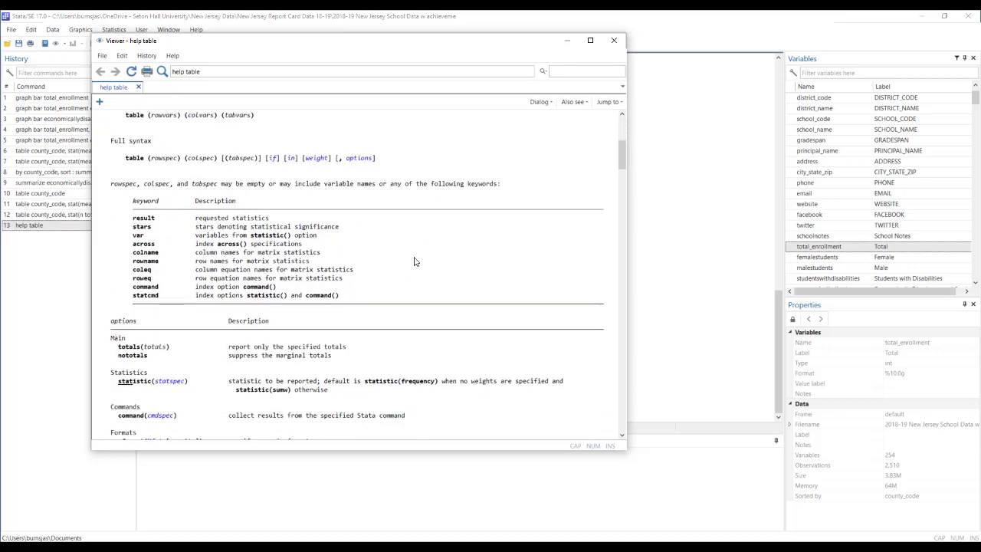
scroll("down", 3)
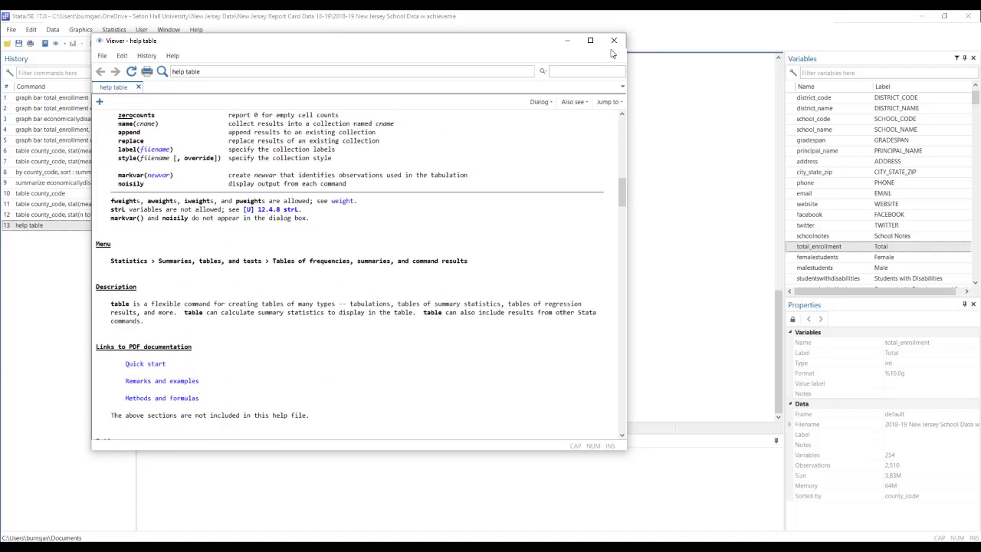
left_click(614, 40)
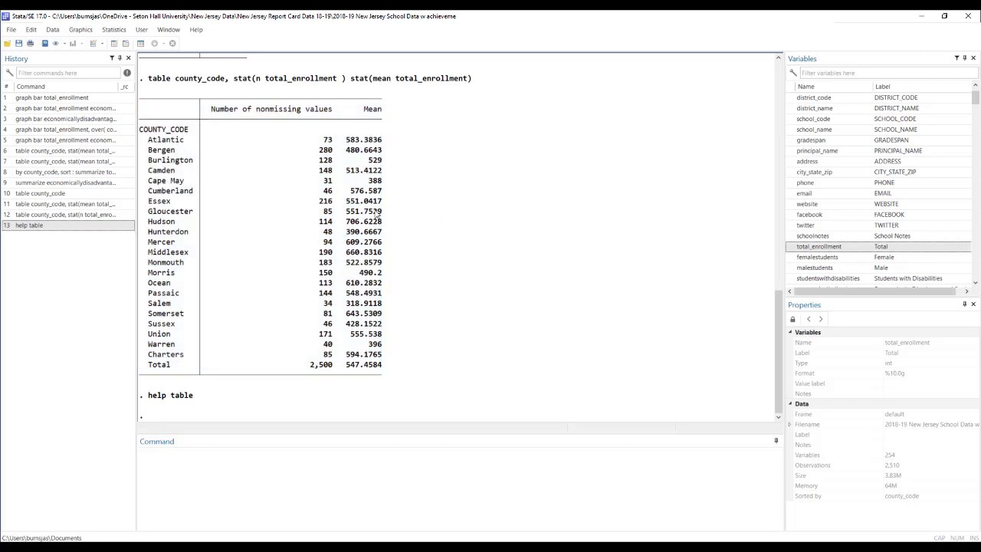
mouse_move(203, 261)
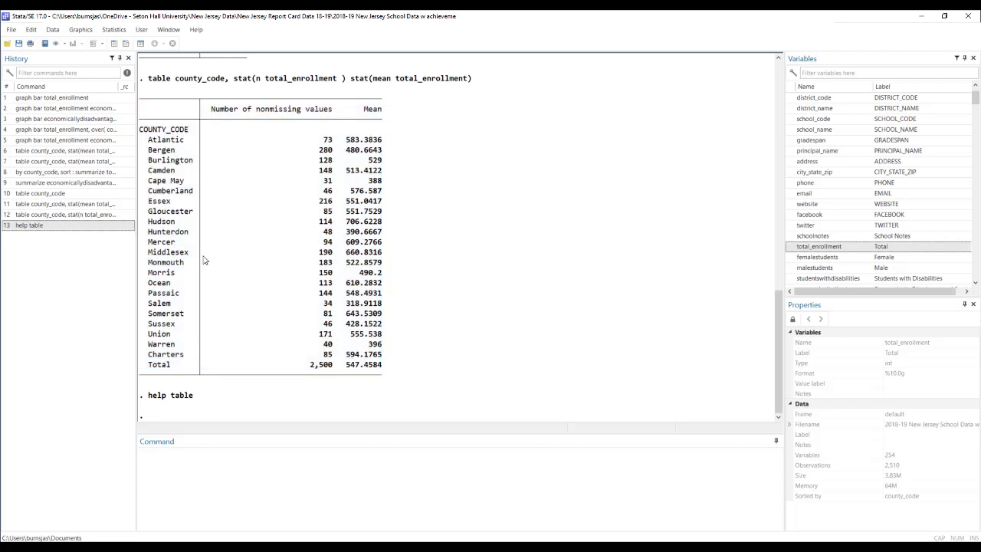